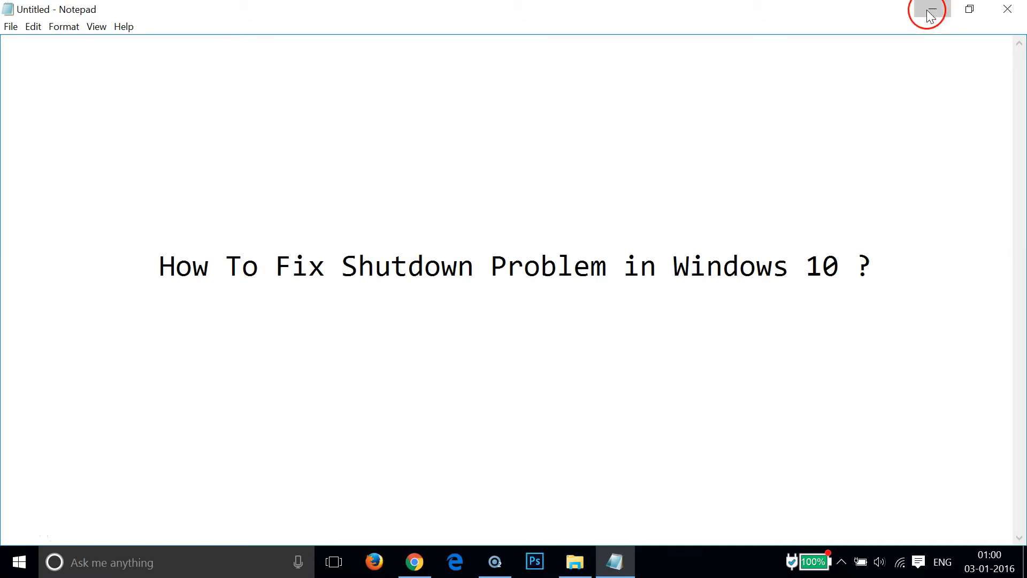
Step: Minimize the Notepad note so the Windows desktop is showing
click(927, 12)
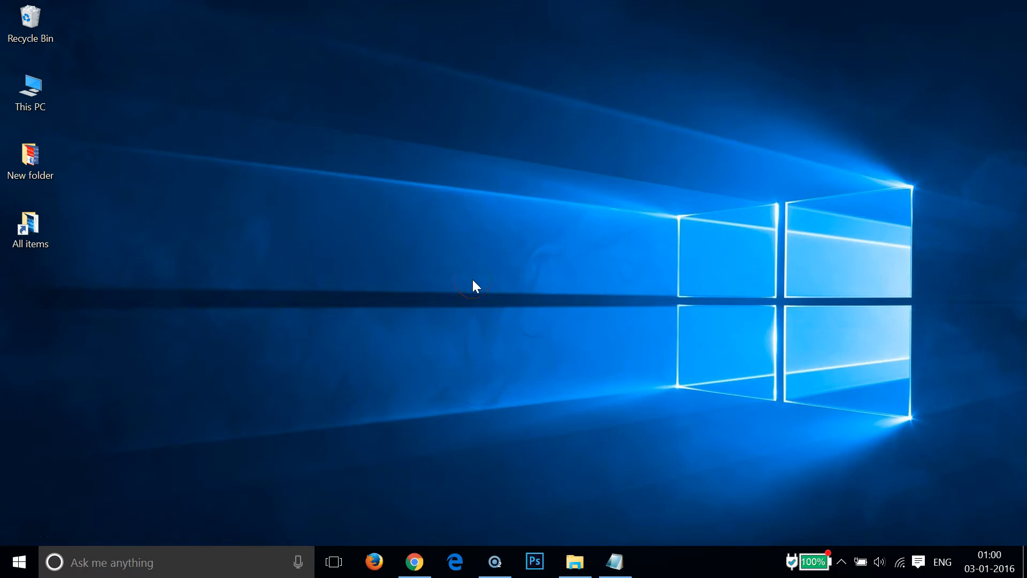
mouse_move(475, 287)
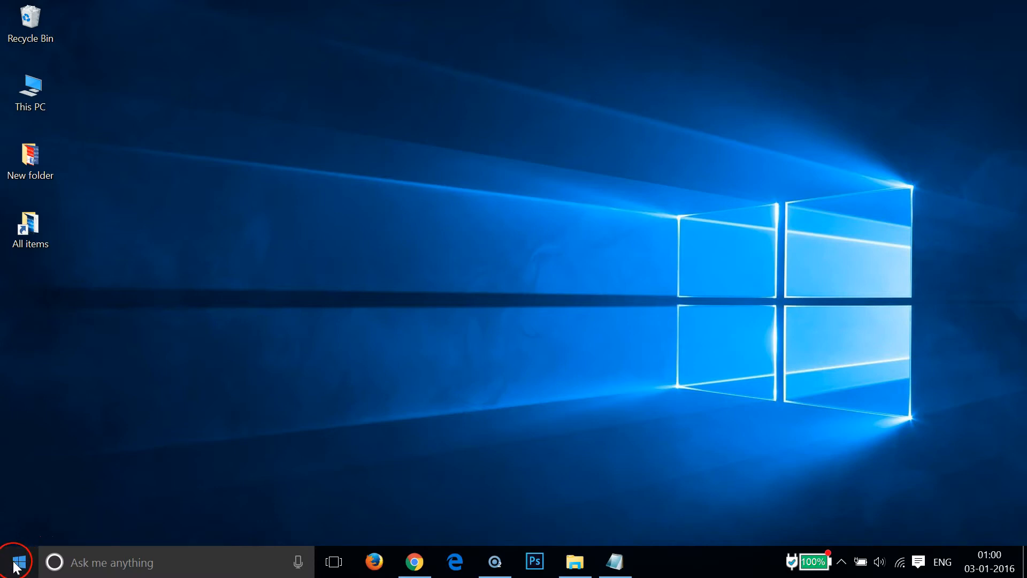
Step: Reach the Power & sleep page under System in Windows Settings via Start
click(16, 562)
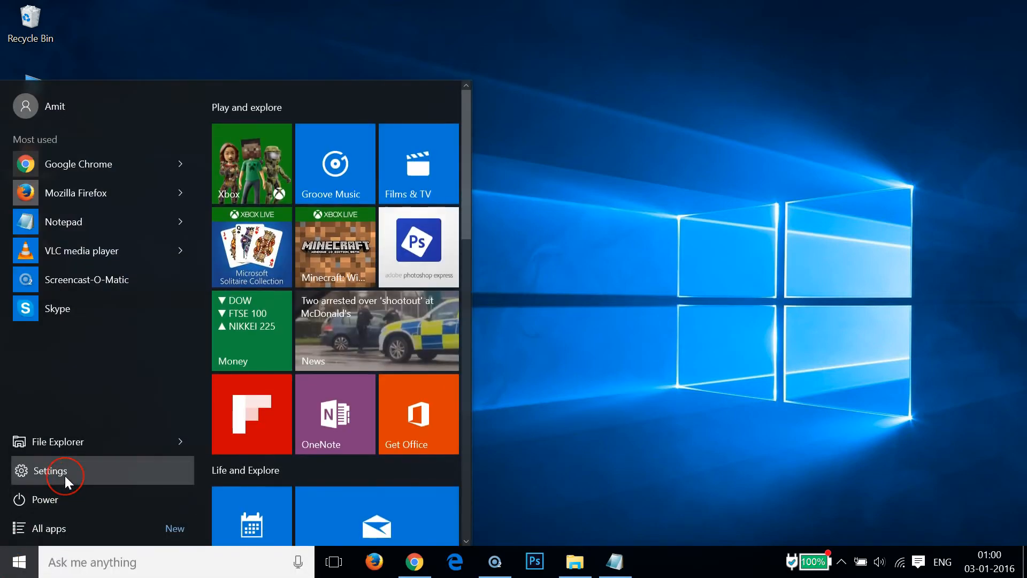
click(49, 471)
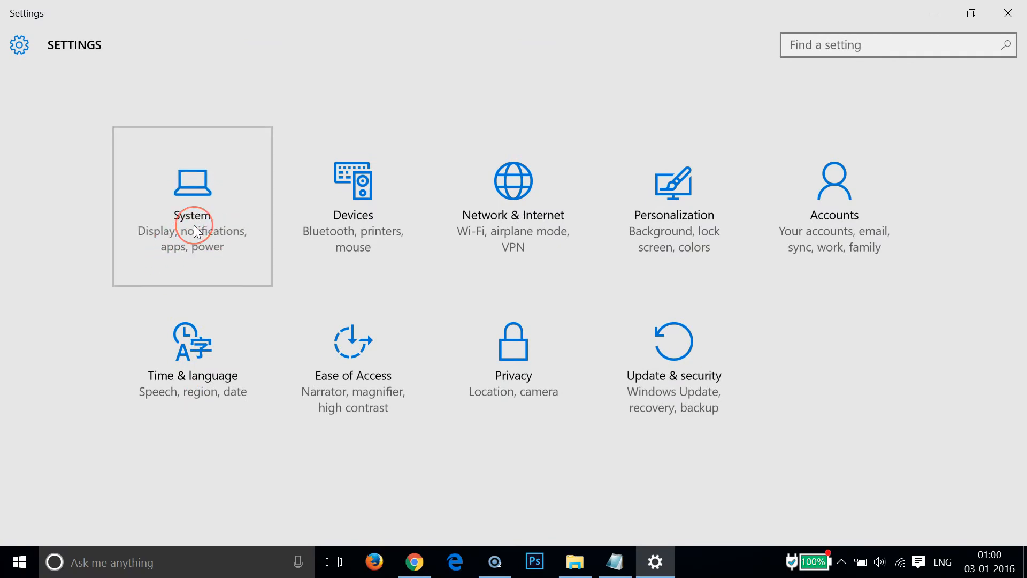
click(192, 206)
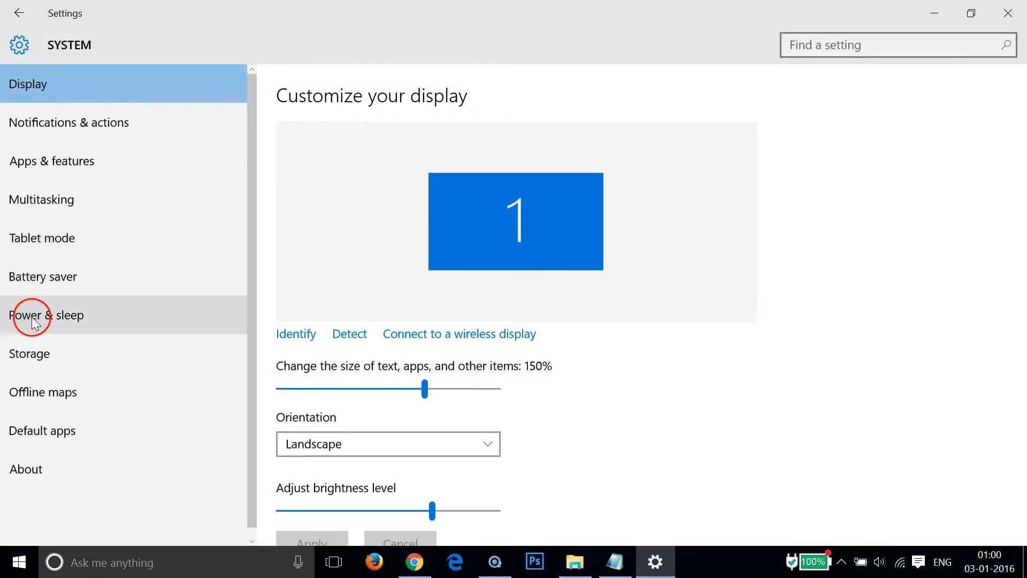
mouse_move(51, 321)
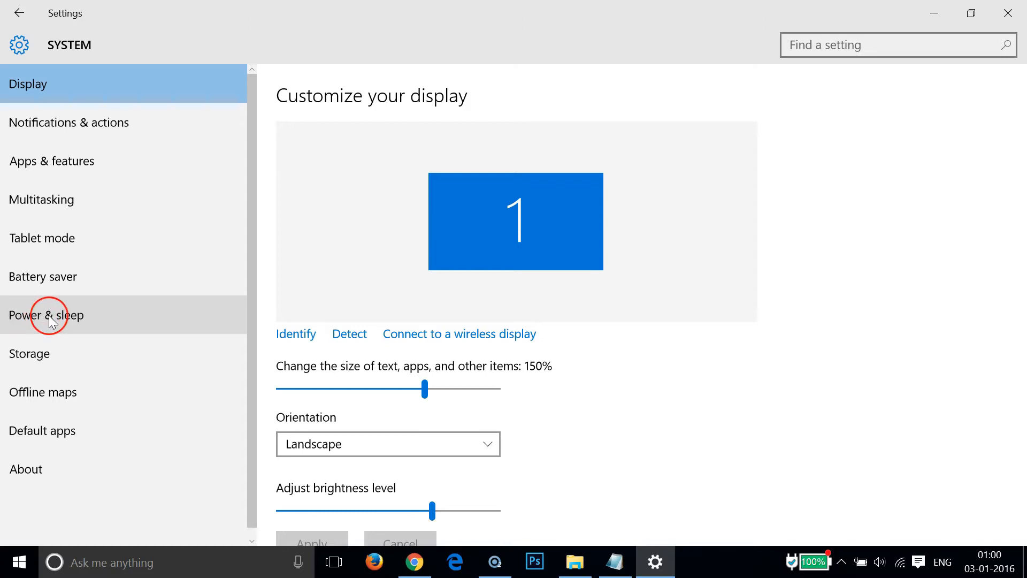
click(46, 315)
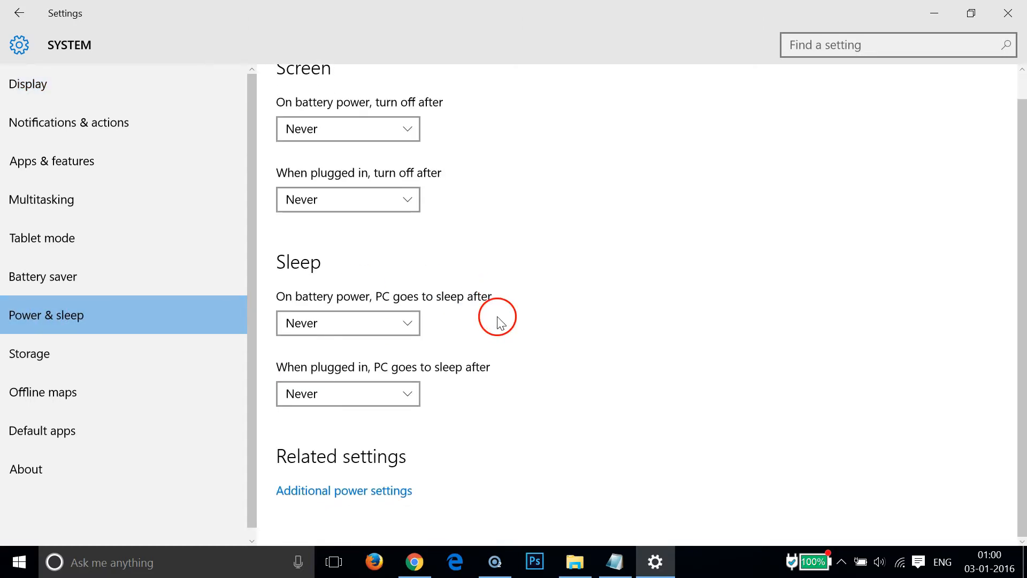
mouse_move(357, 490)
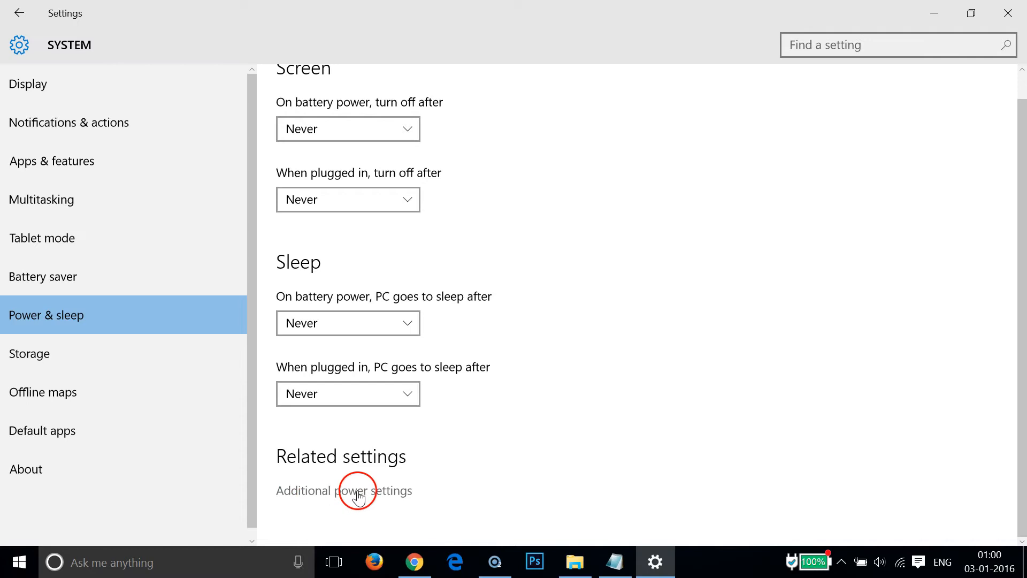
Step: Go to Additional power settings and the page defining what the power button does
click(343, 490)
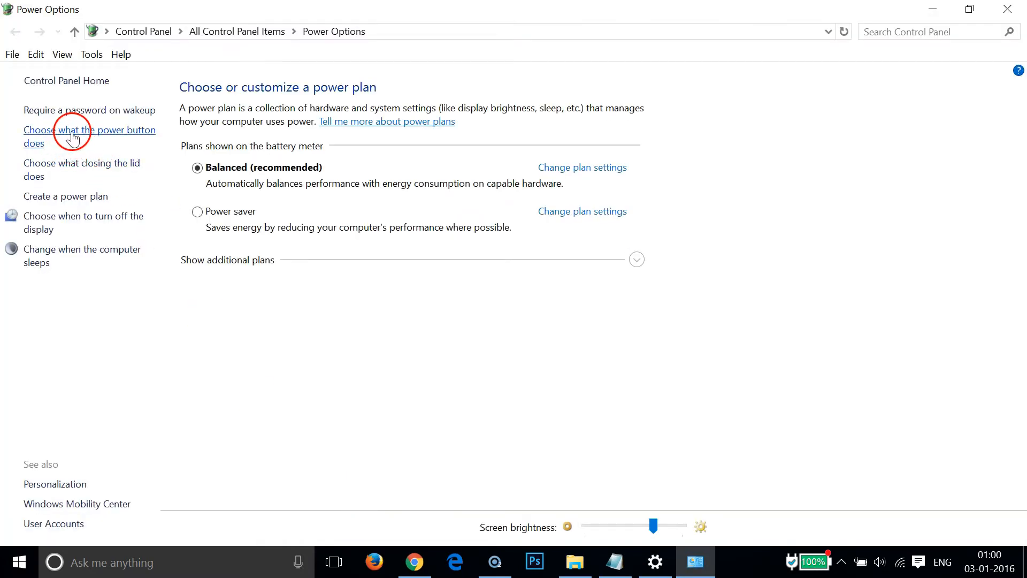
mouse_move(112, 138)
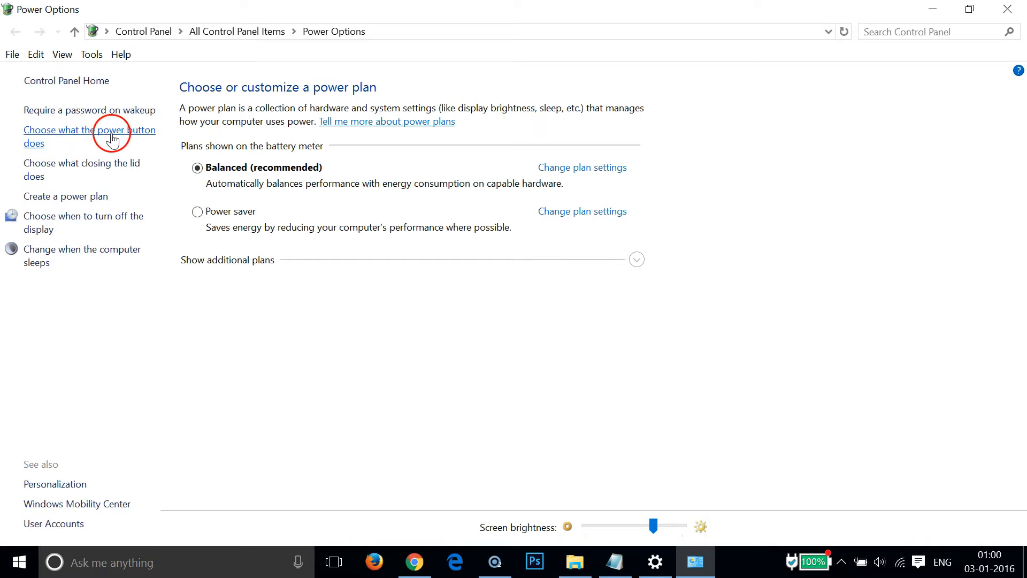
click(90, 136)
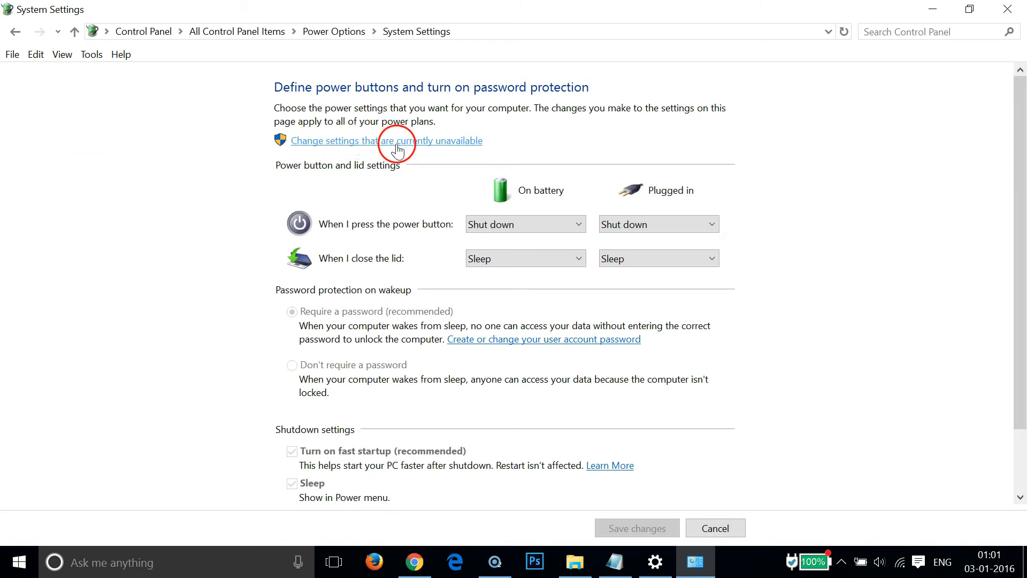
Step: Unlock the unavailable settings, uncheck 'Turn on fast startup (recommended)' and save changes
click(386, 140)
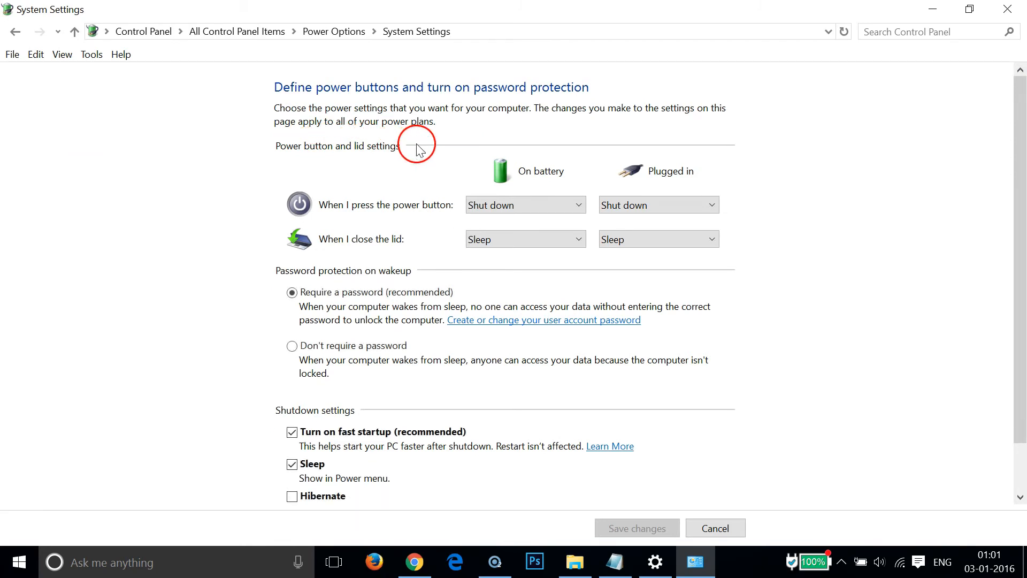
scroll(down, 3)
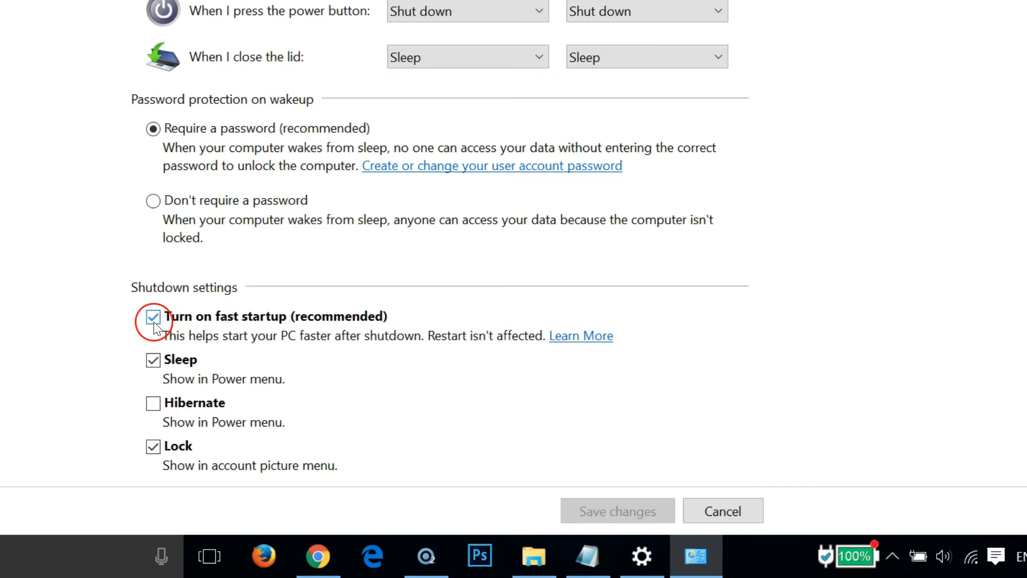
click(153, 317)
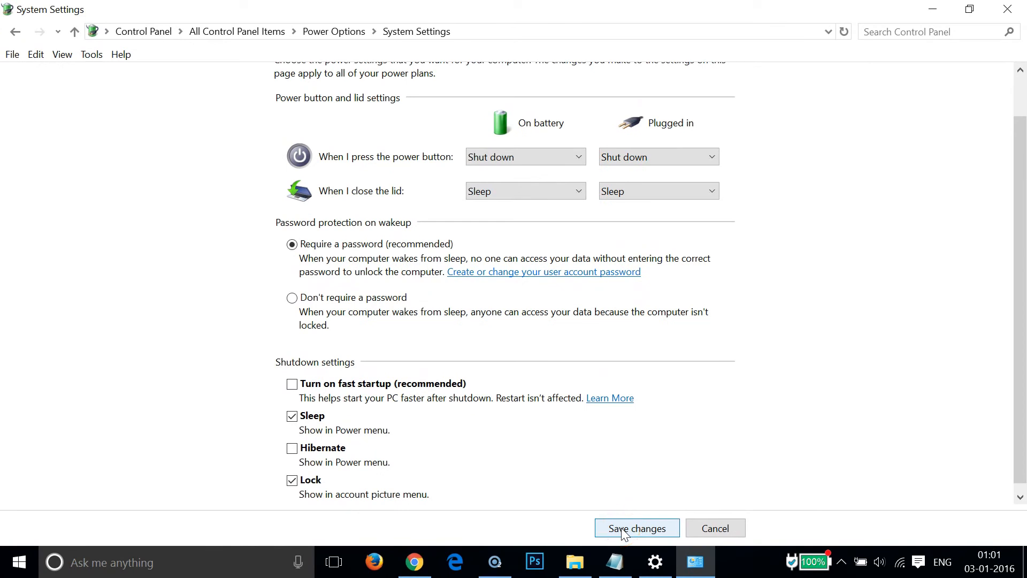
click(635, 528)
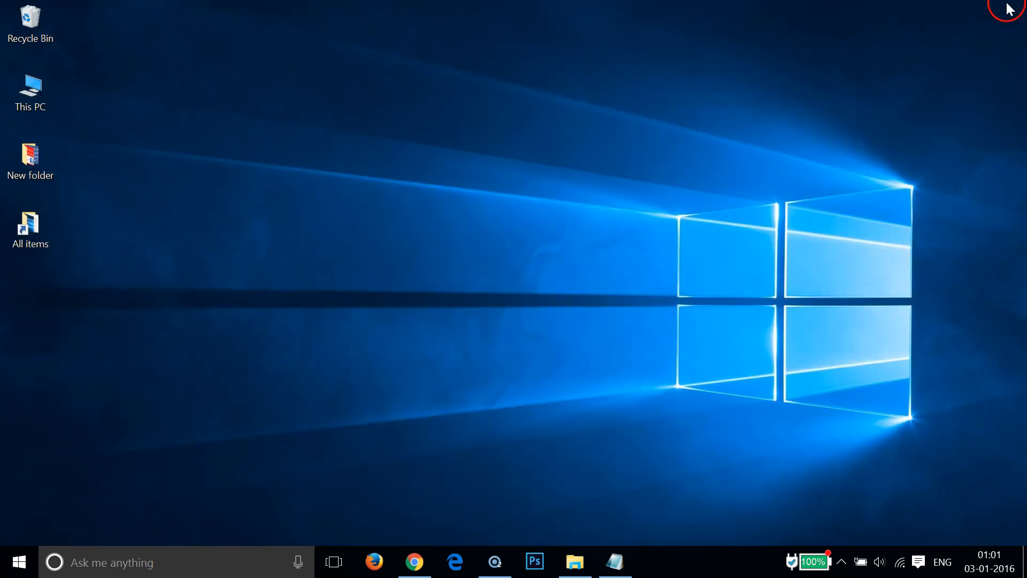
mouse_move(485, 258)
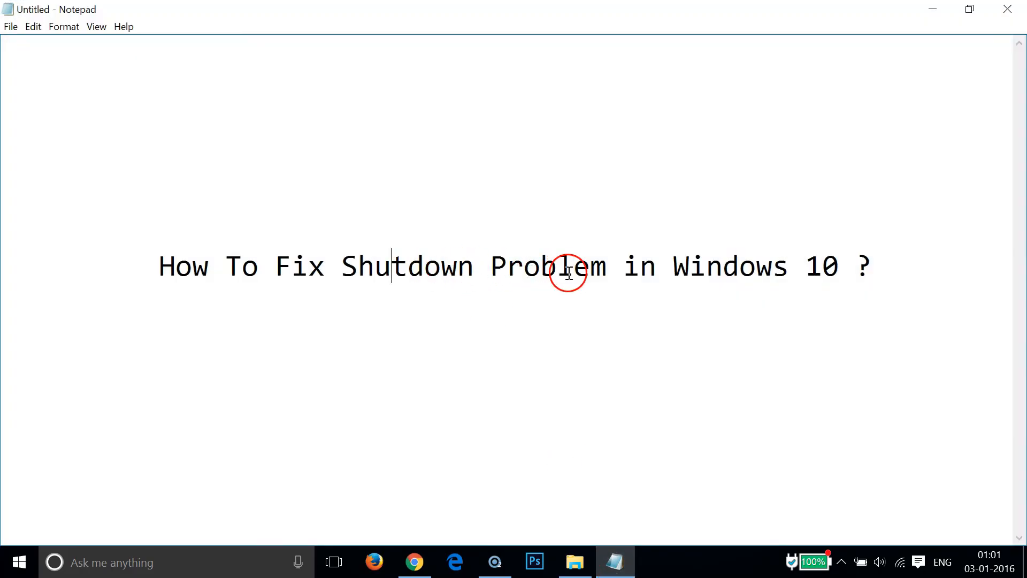
mouse_move(848, 266)
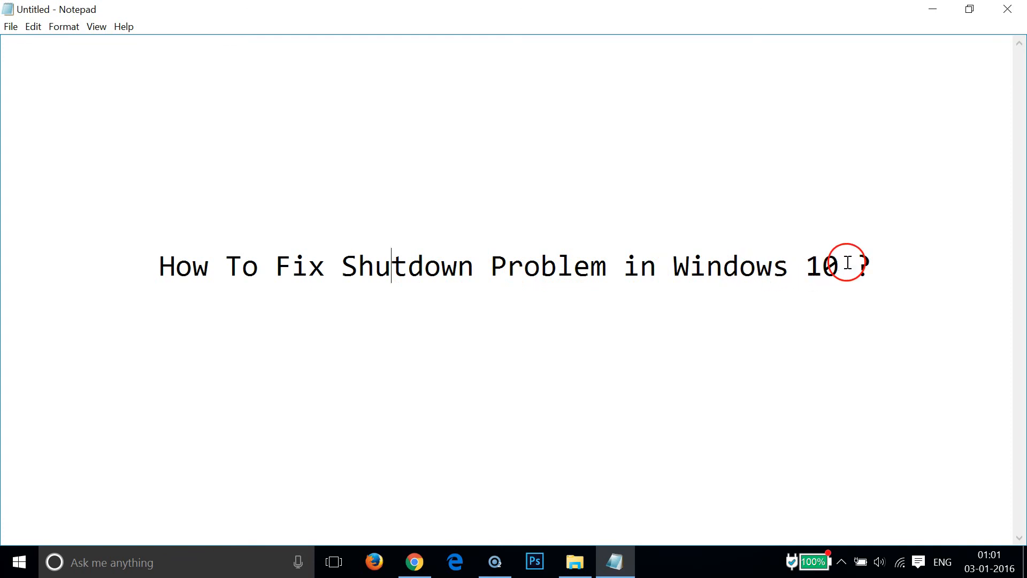